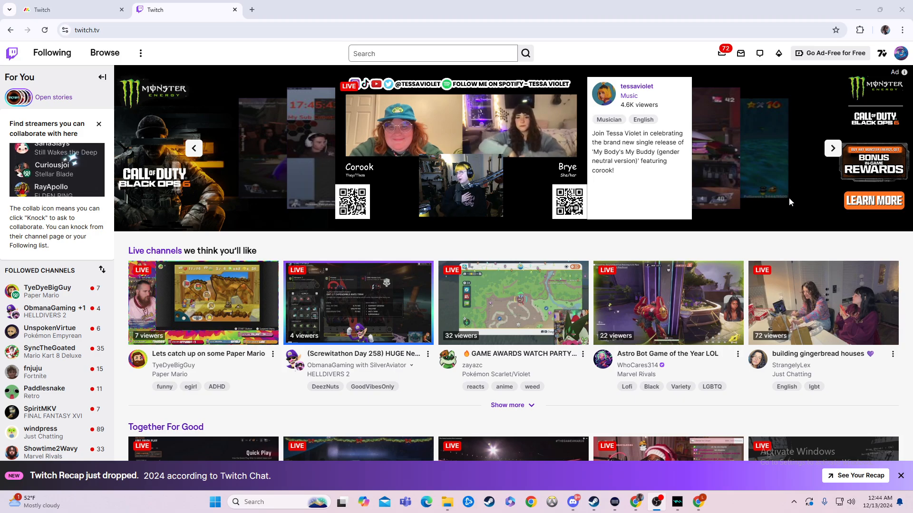
Step: Navigate from the account menu into the Creator Dashboard's Stream Manager page
{"action": "left_click", "coordinate": [900, 53]}
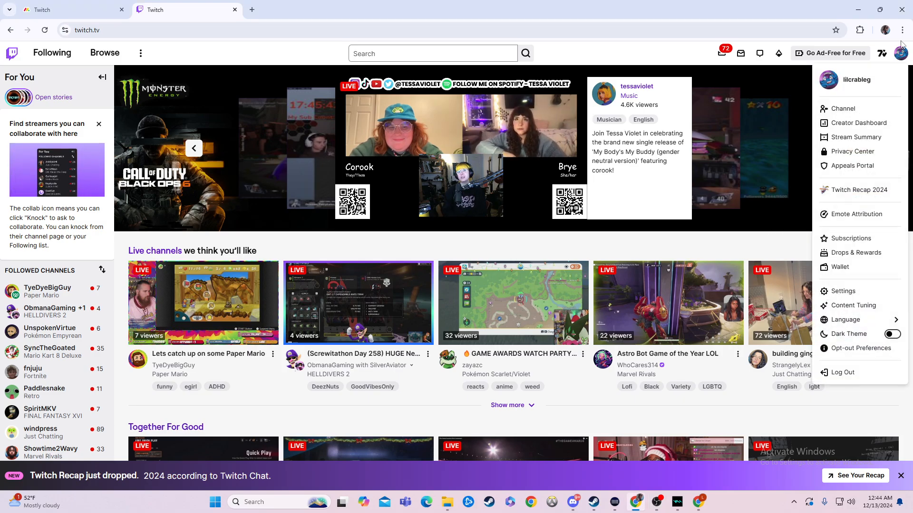
{"action": "mouse_move", "coordinate": [857, 137]}
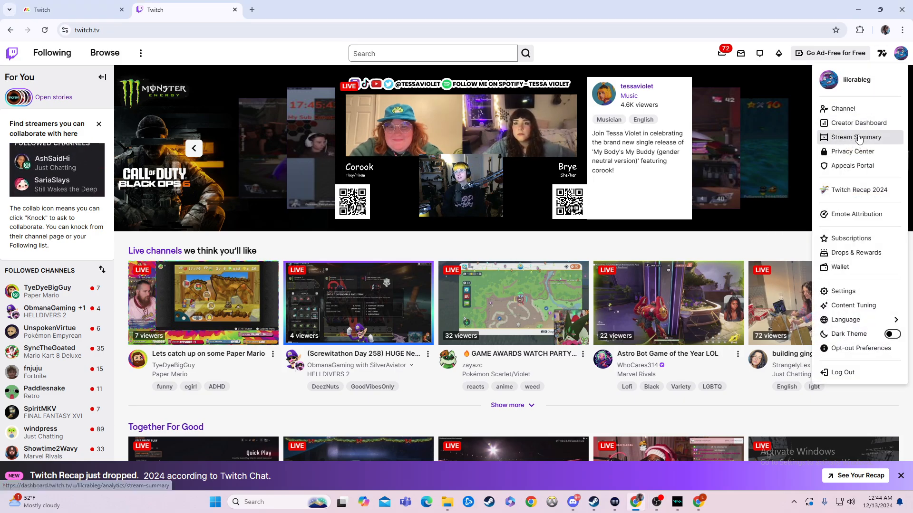
{"action": "left_click", "coordinate": [858, 123]}
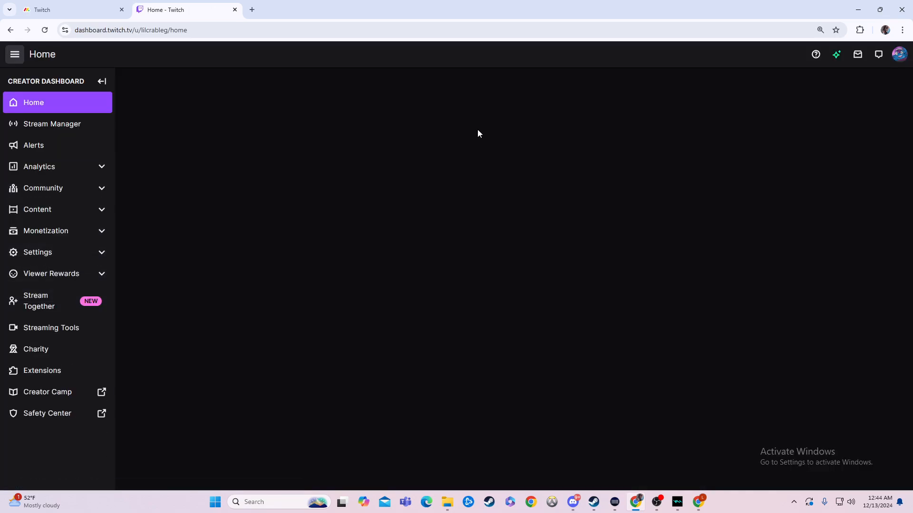
{"action": "left_click", "coordinate": [51, 123]}
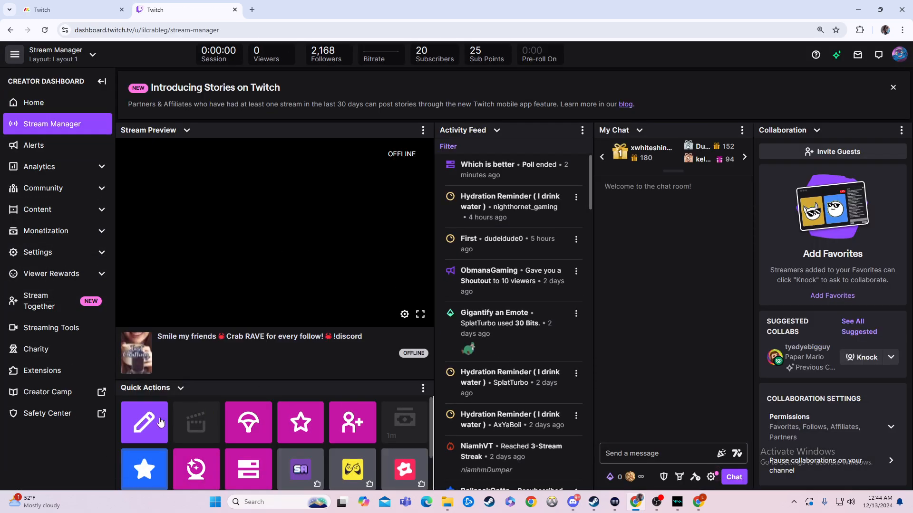
Step: Bring up Edit Stream Info, scroll to the Tags section and activate the tag entry field
{"action": "left_click", "coordinate": [143, 422]}
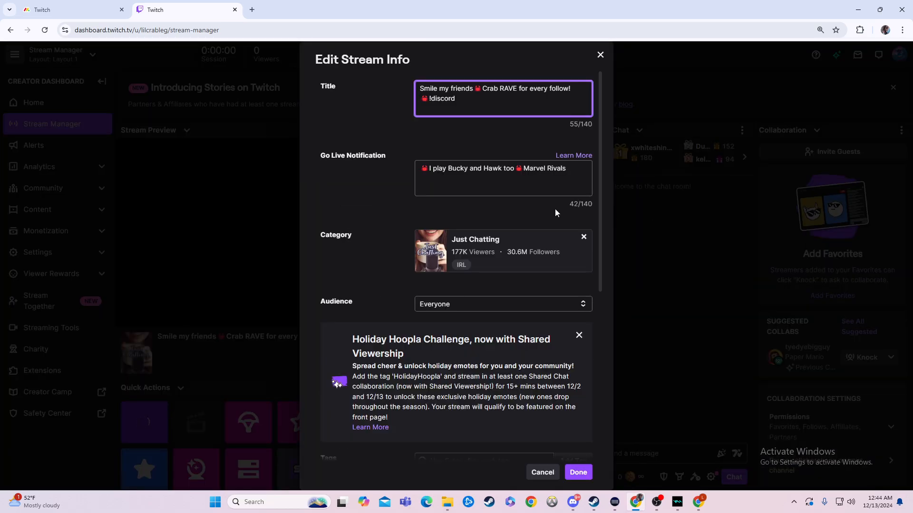
{"action": "scroll", "scroll_direction": "down", "scroll_amount": 3}
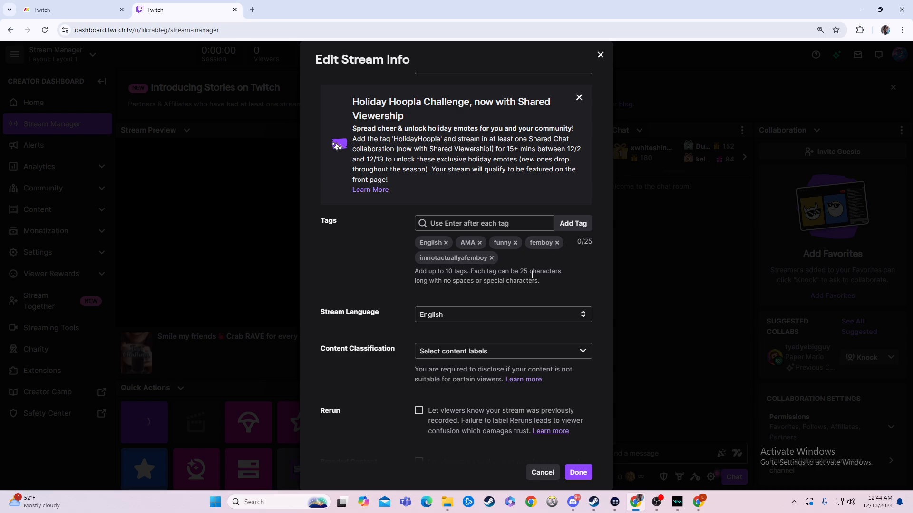
{"action": "left_click", "coordinate": [483, 222]}
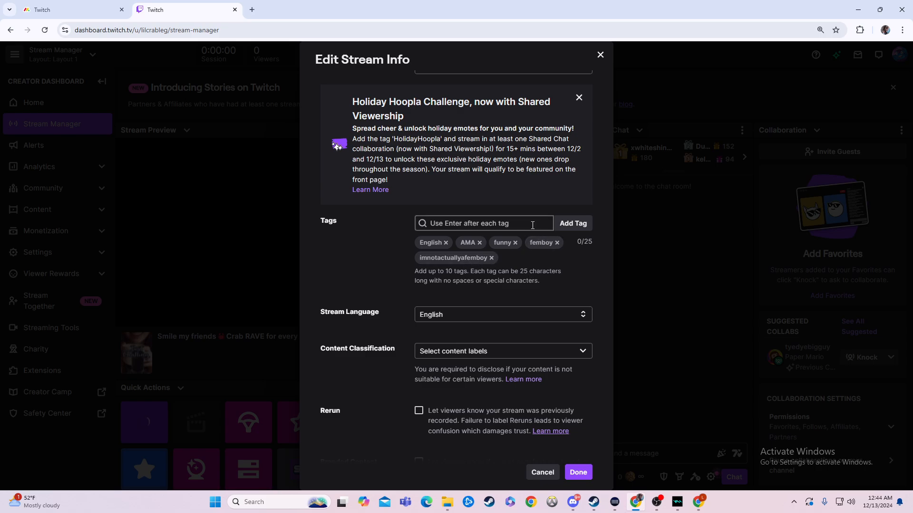
{"action": "left_click", "coordinate": [483, 222]}
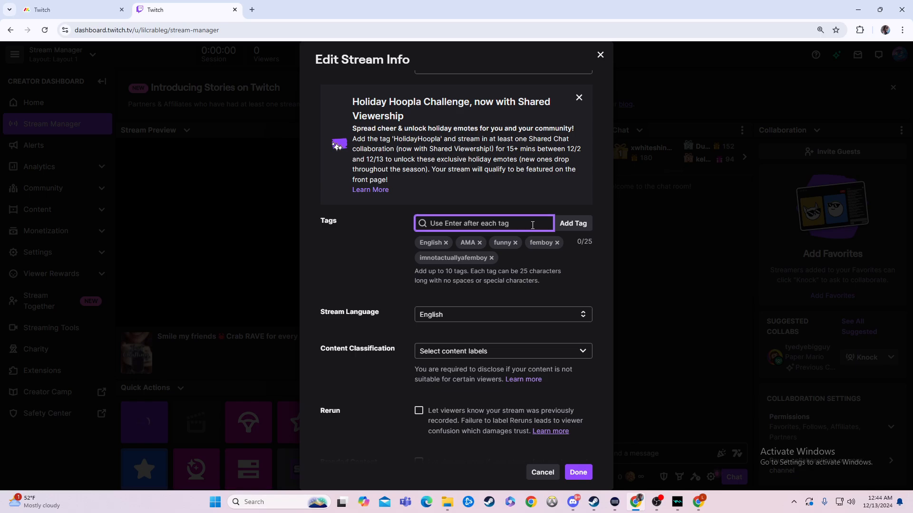
{"action": "type", "text": "crab"}
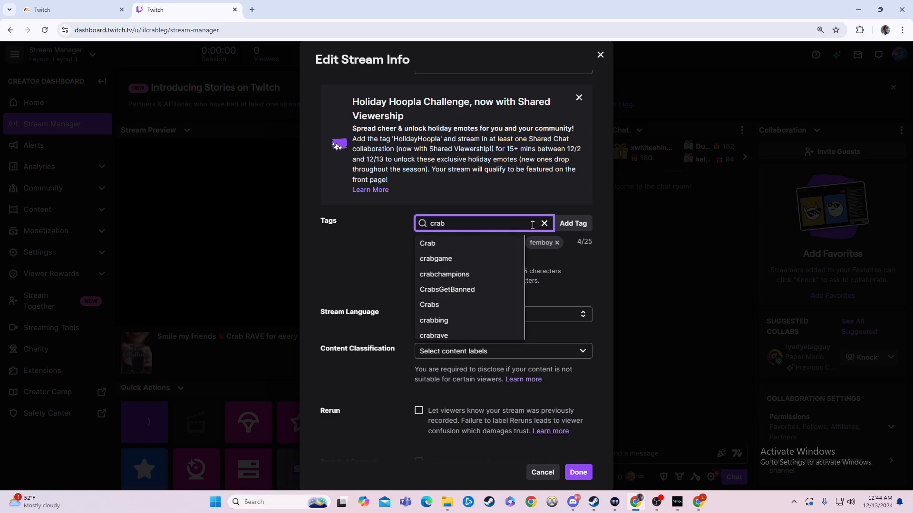
{"action": "left_click", "coordinate": [426, 244]}
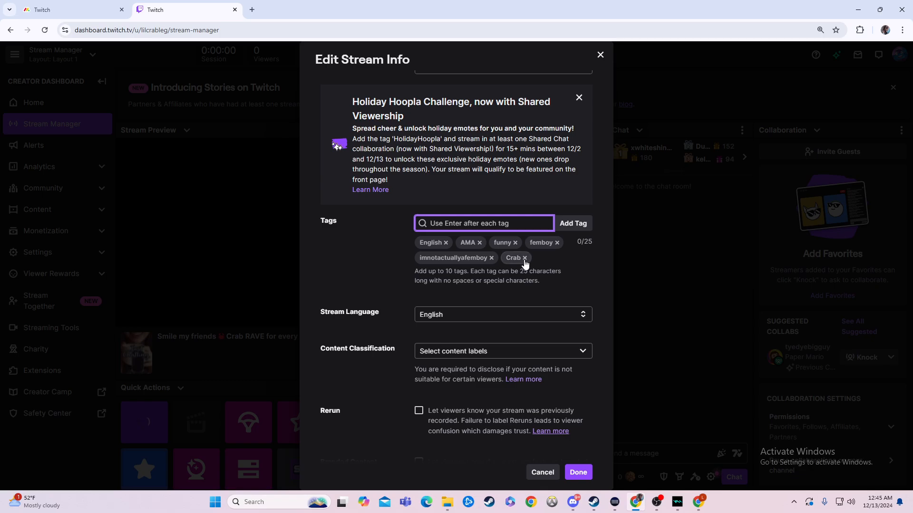
{"action": "left_click", "coordinate": [523, 258]}
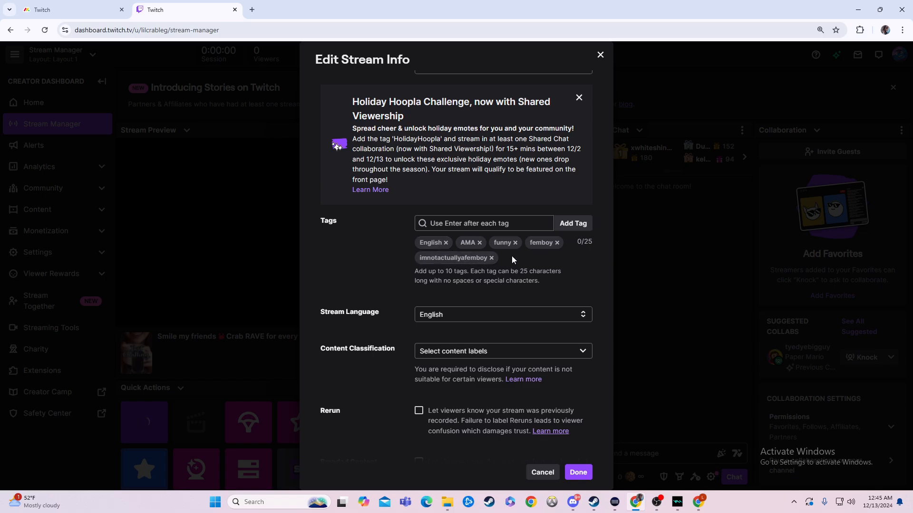
{"action": "mouse_move", "coordinate": [574, 366]}
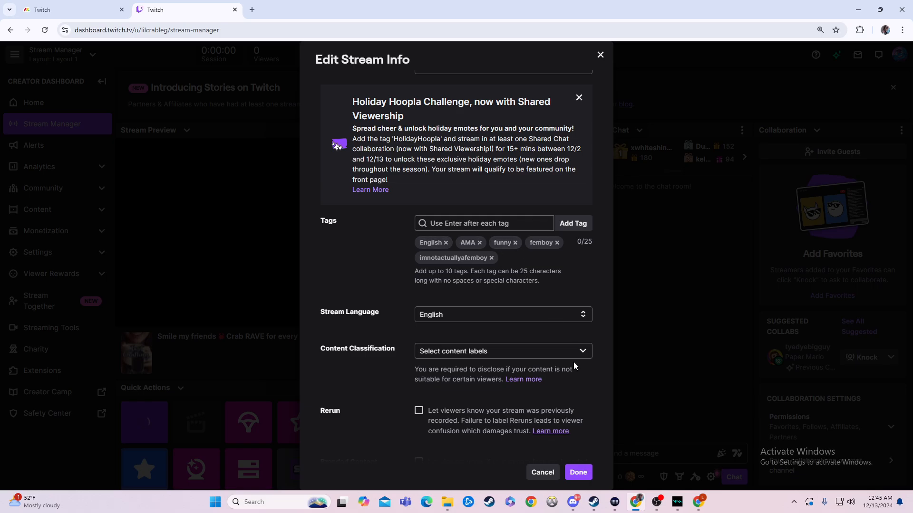
Step: Confirm the stream info with Done, keeping the original five tags
{"action": "left_click", "coordinate": [577, 472]}
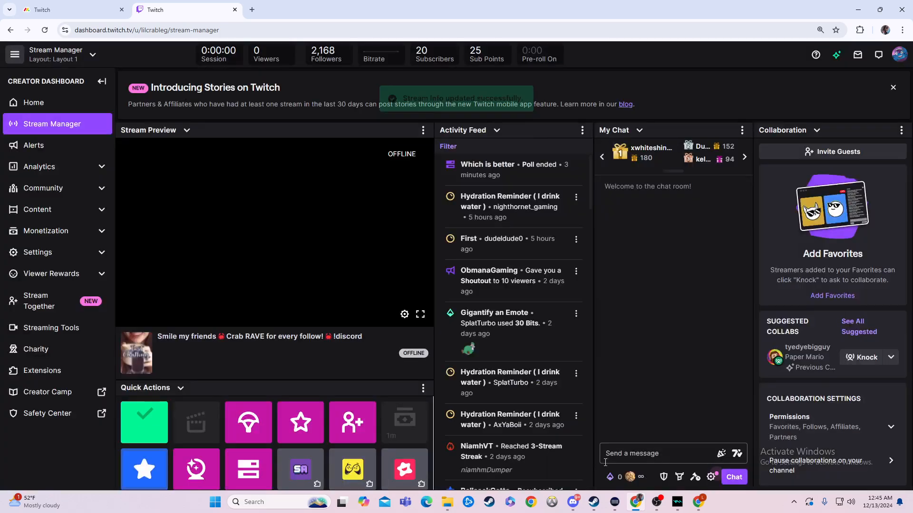